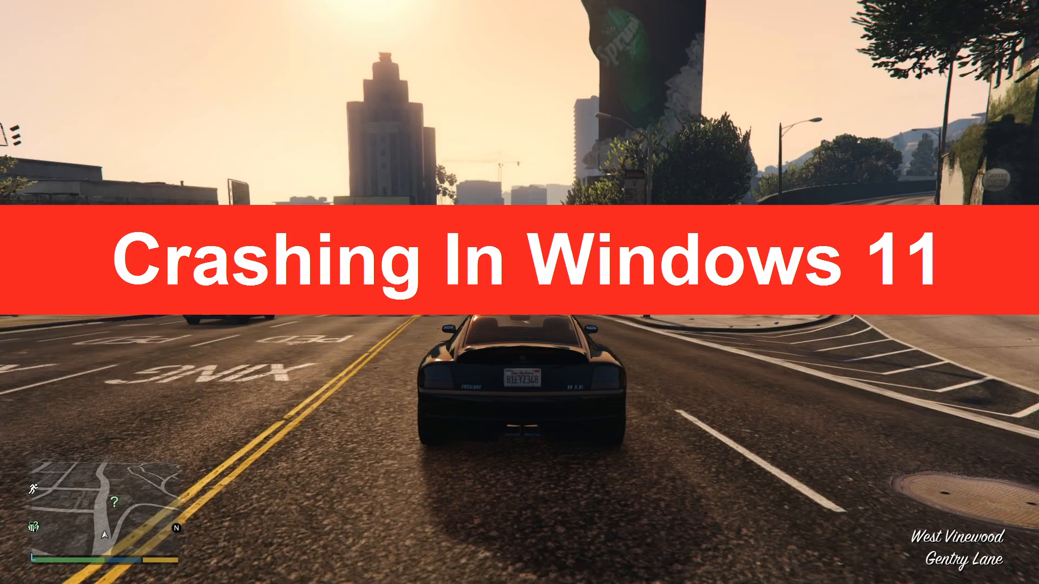
Choose Settings from the Start button's right-click quick-link menu.
right_click(390, 253)
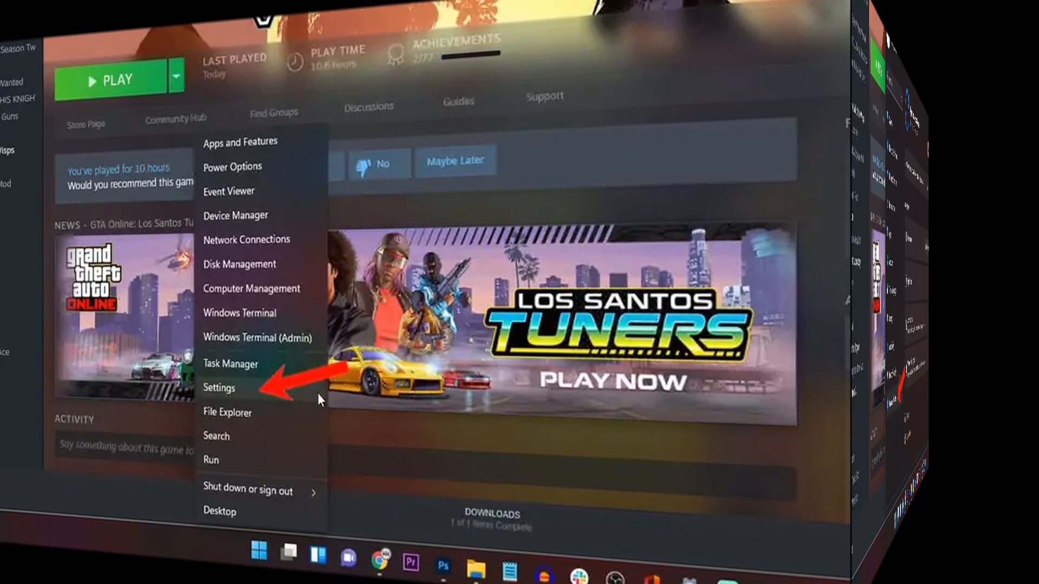
click(219, 388)
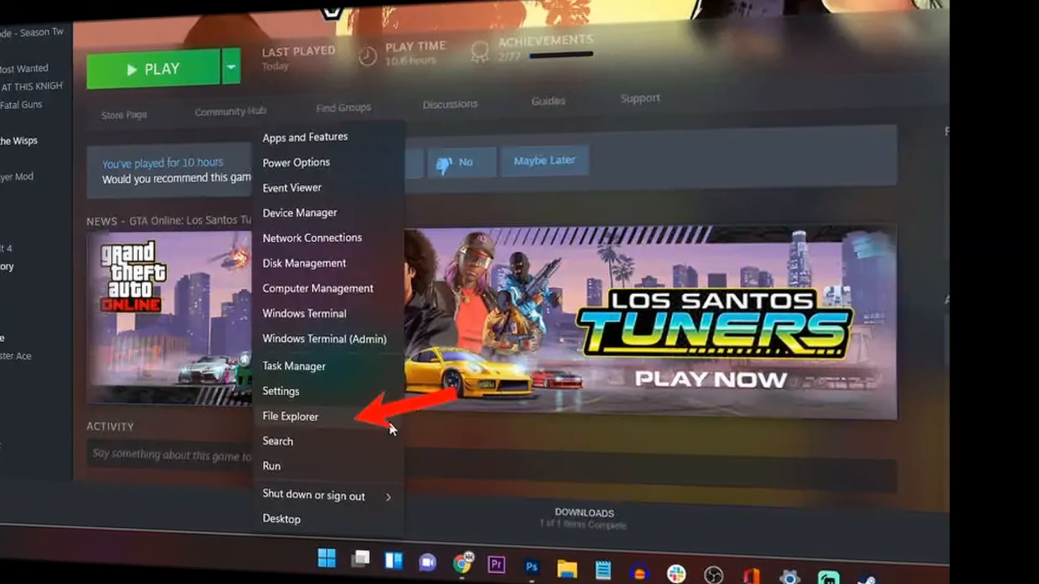
Pick File Explorer from the Start button's quick-link menu.
click(290, 416)
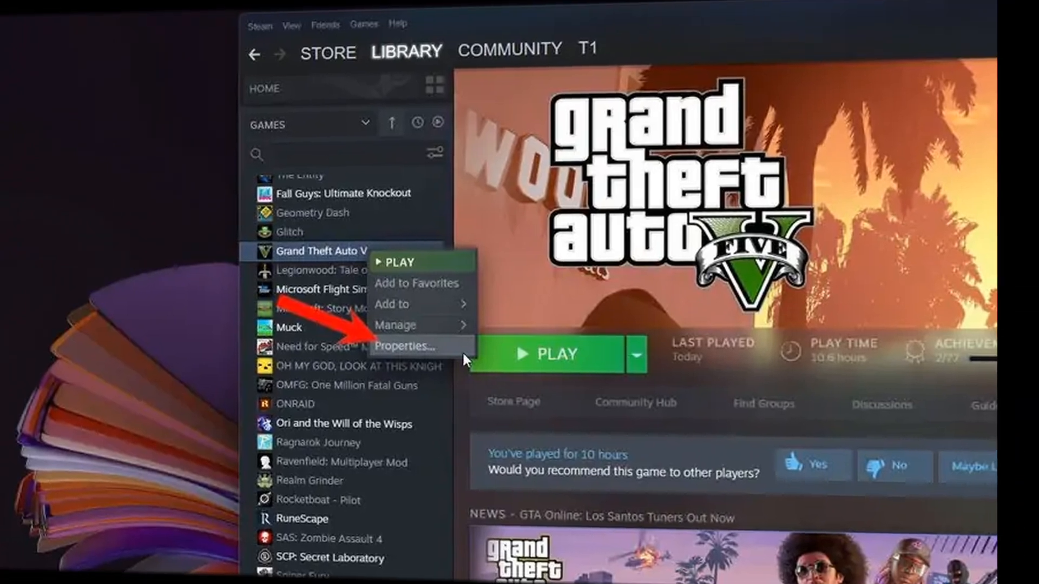
Open the Properties of Grand Theft Auto V from its Steam library menu.
click(404, 346)
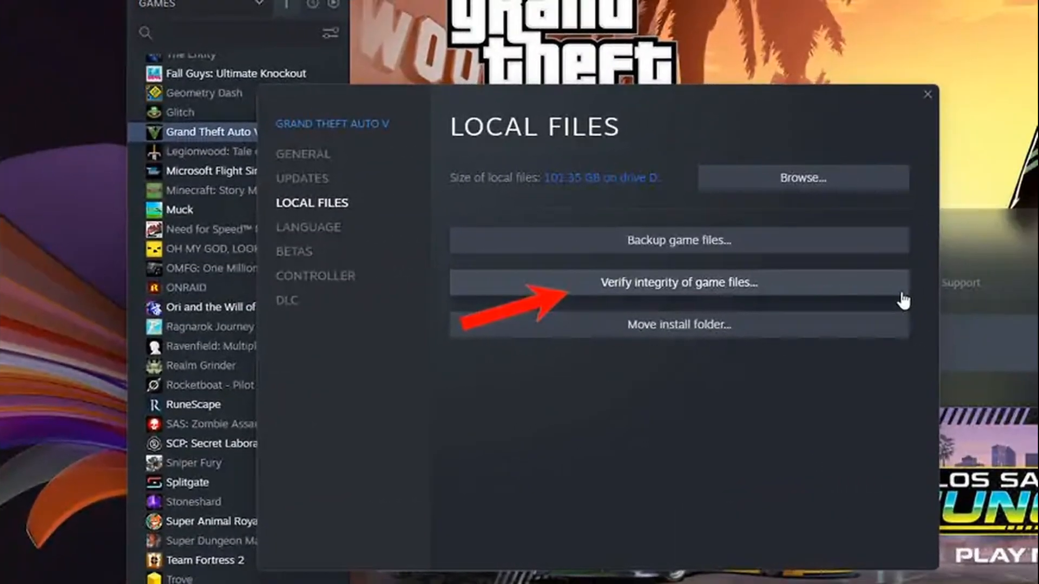